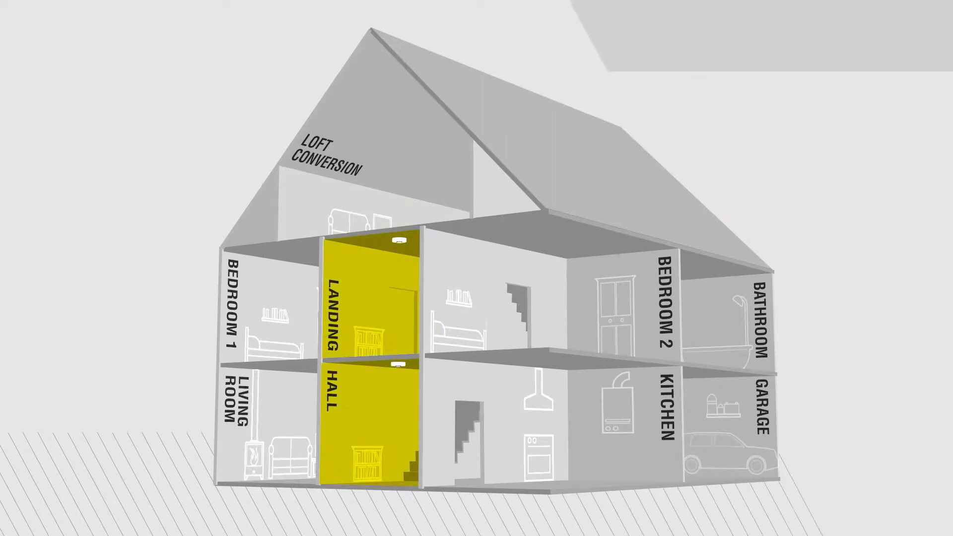
{"action": "left_click", "coordinate": [577, 420]}
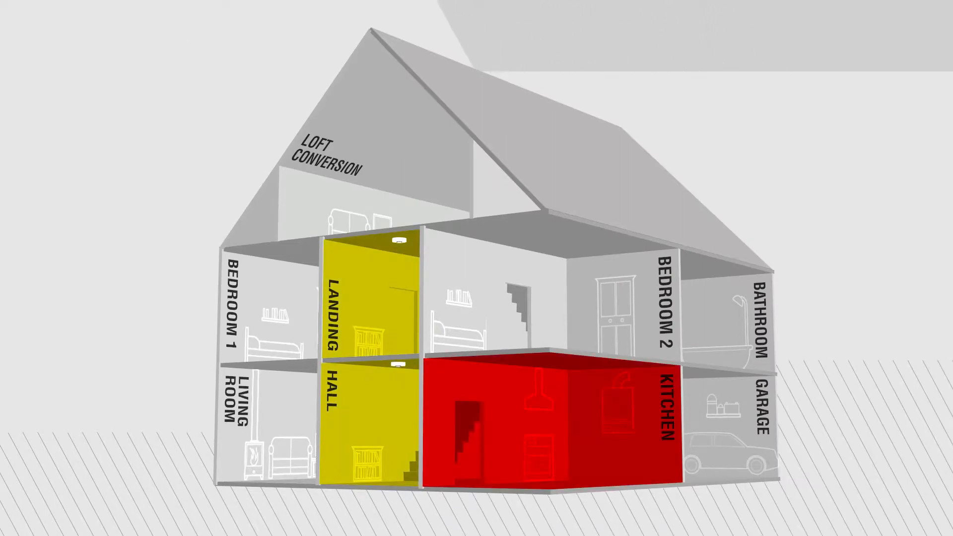